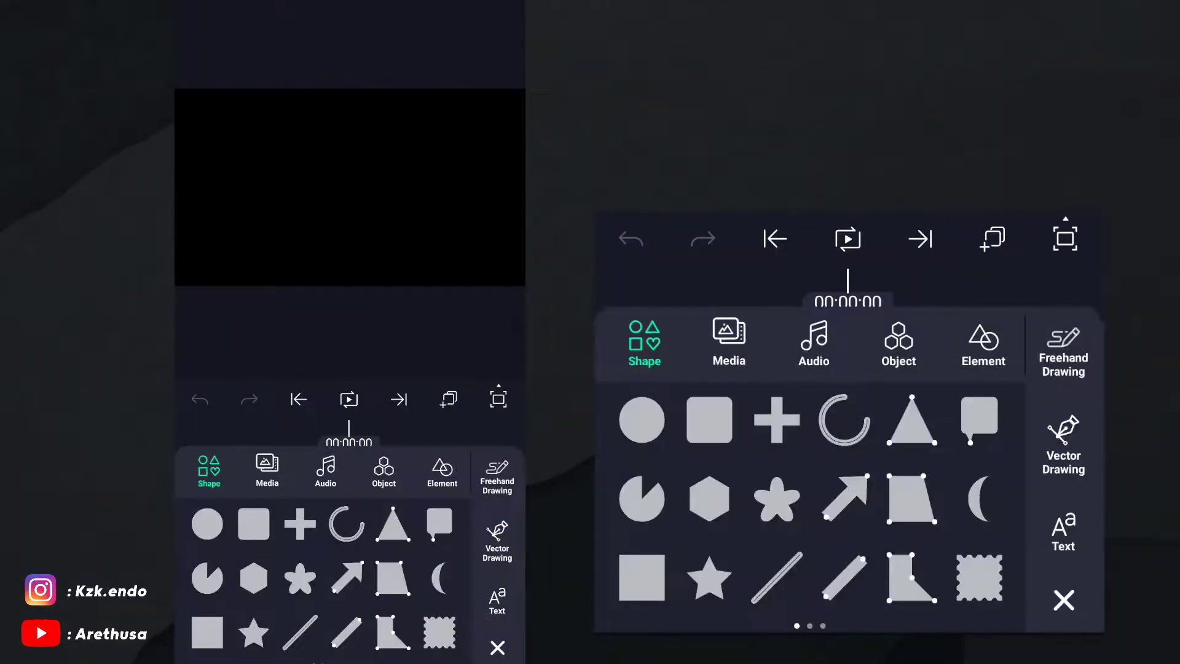
- Add a green triangle shape layer to the black canvas
left_click(910, 419)
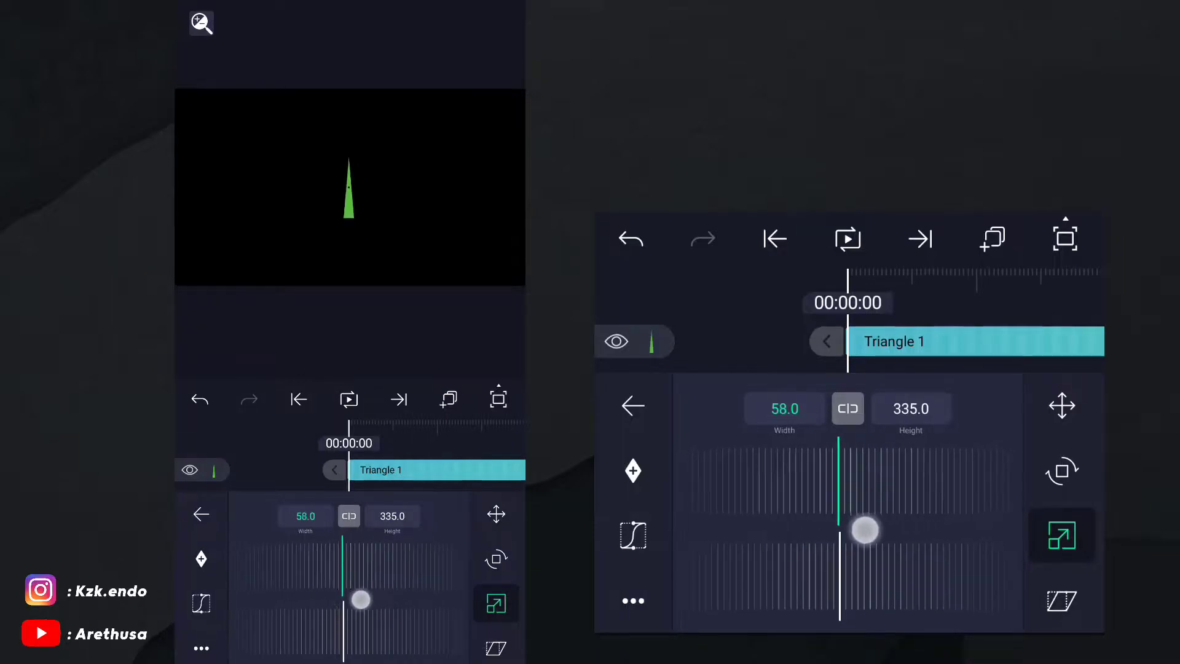
- Scale the triangle into a thin spike about 55 wide by 343 high
left_click_drag(864, 529, 830, 621)
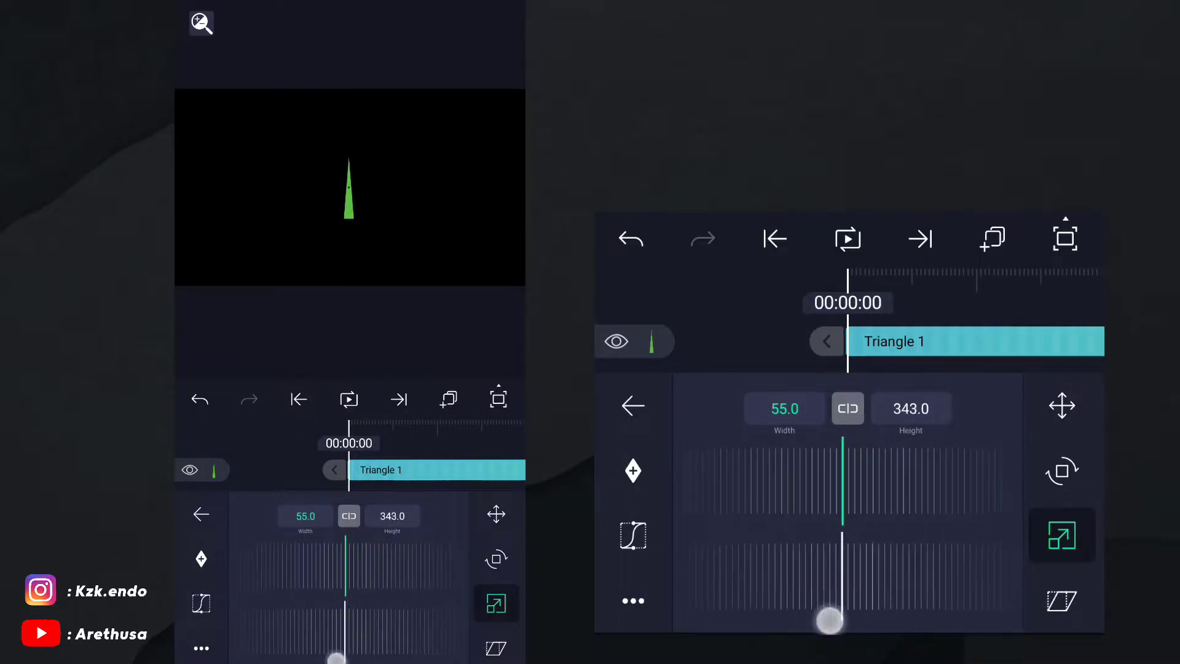
left_click_drag(827, 618, 819, 609)
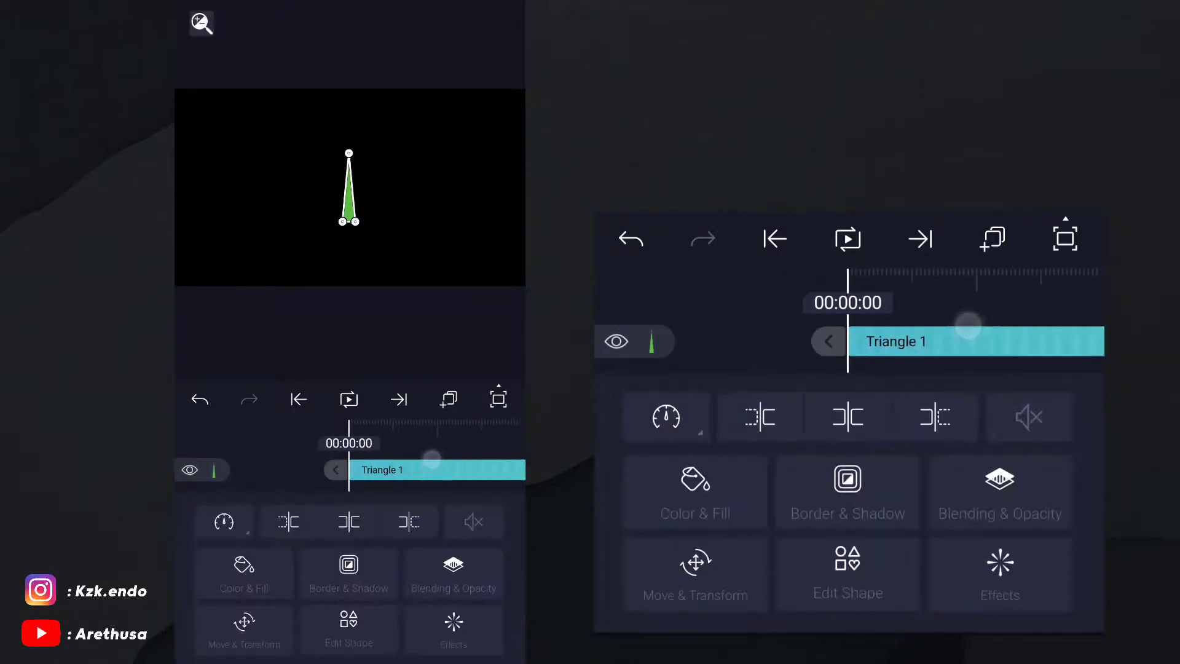
- Apply a Radial Repeat effect to the triangle, giving a 60-count circular burst of radius 300
left_click(694, 493)
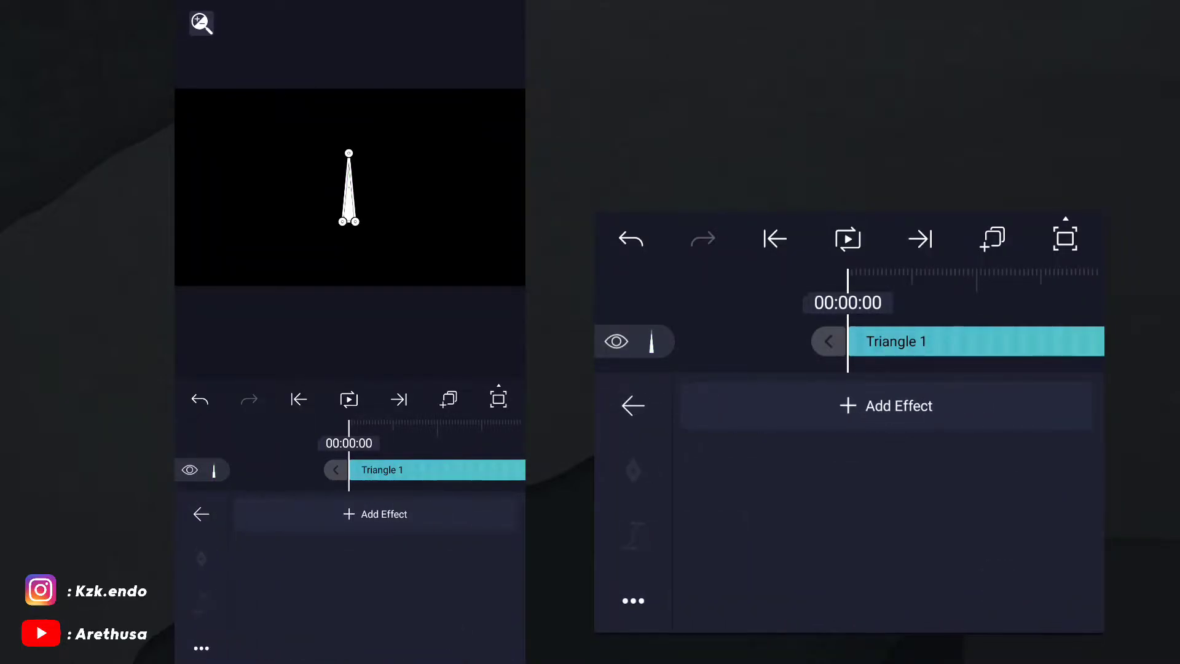
left_click(375, 514)
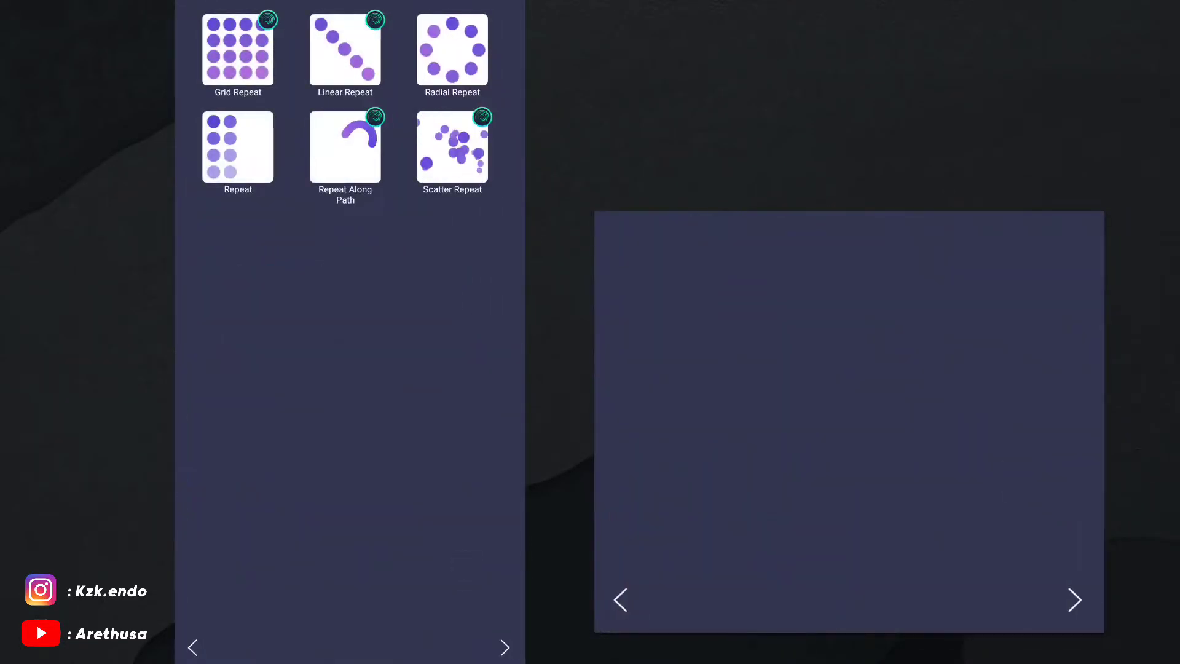
left_click(453, 50)
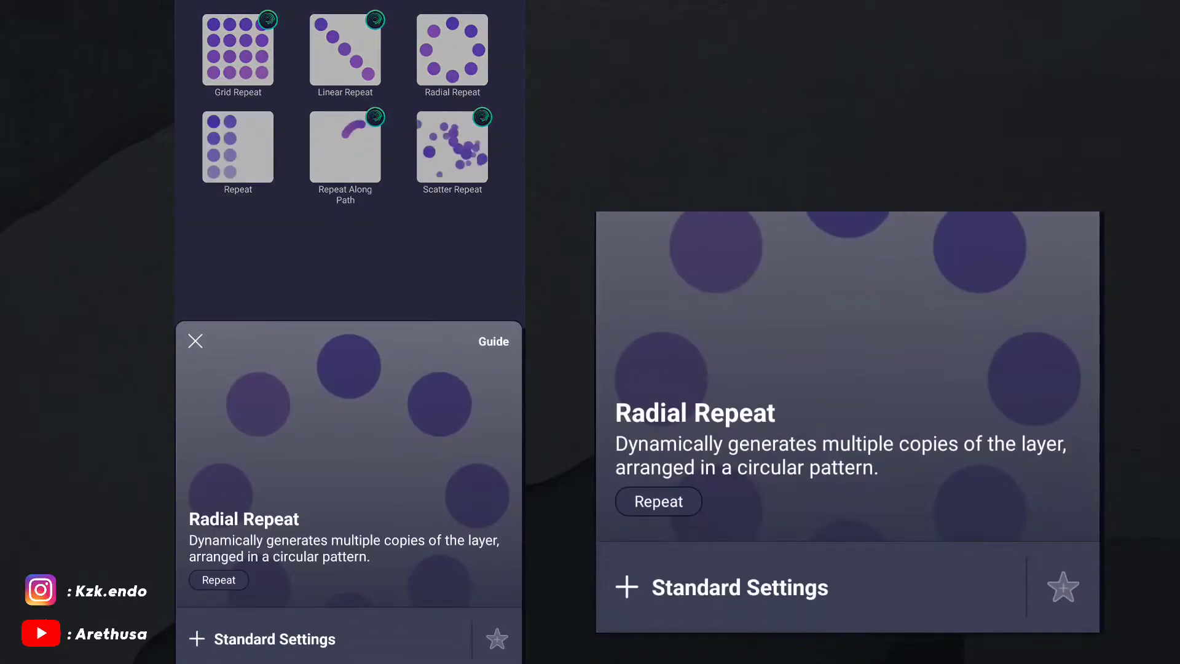
left_click(658, 501)
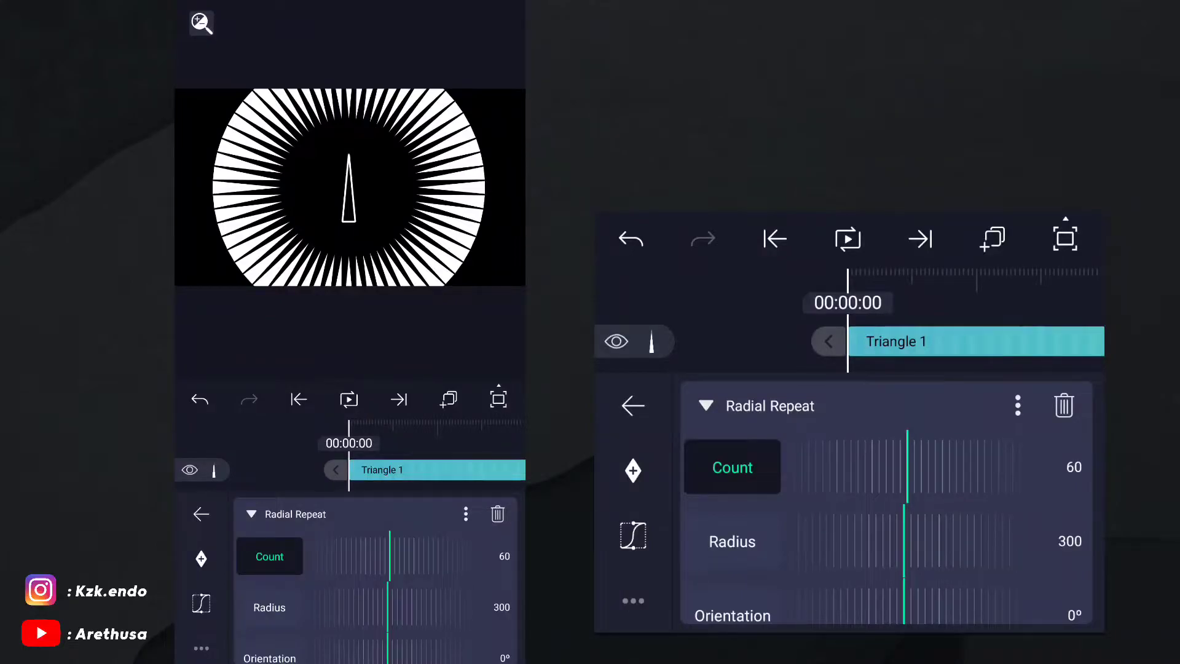
- Raise the Radial Repeat radius from 300 to about 912, pushing the burst off-canvas
left_click(730, 541)
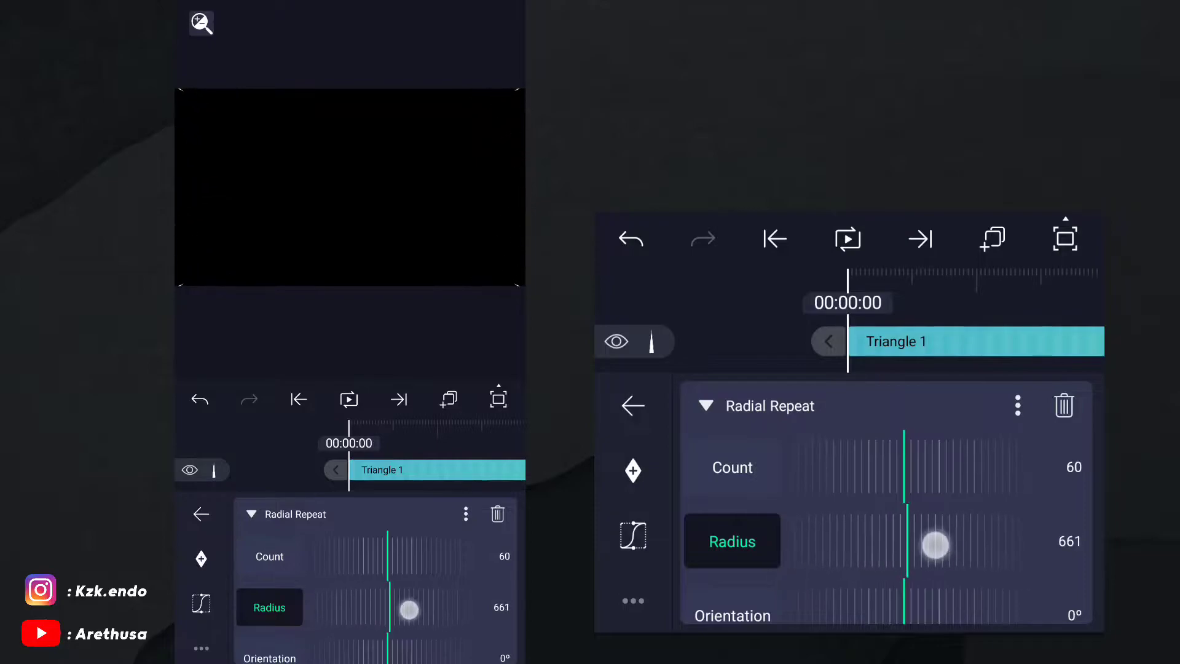
left_click_drag(934, 546, 923, 538)
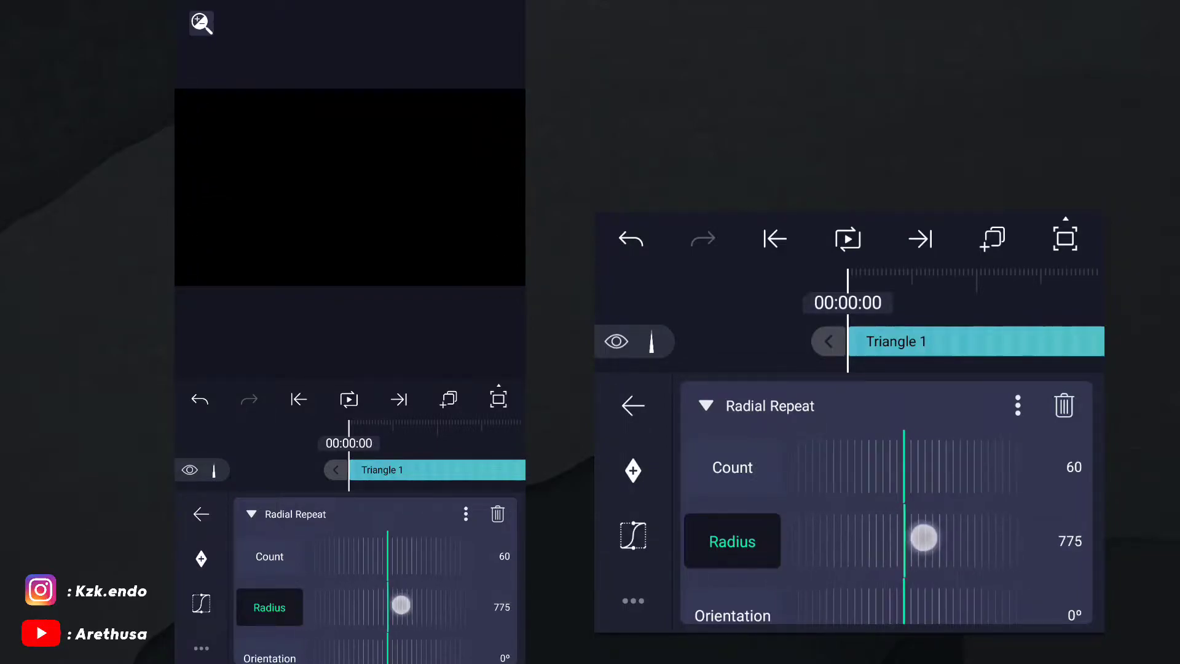
left_click_drag(922, 537, 915, 540)
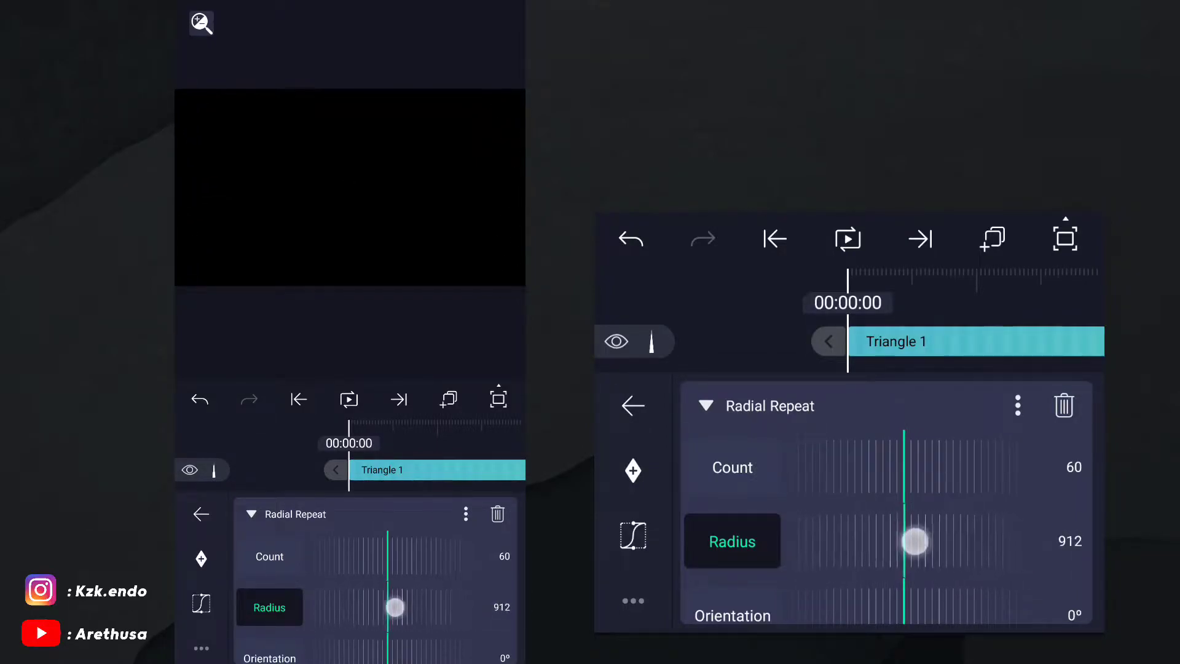
left_click_drag(915, 540, 792, 569)
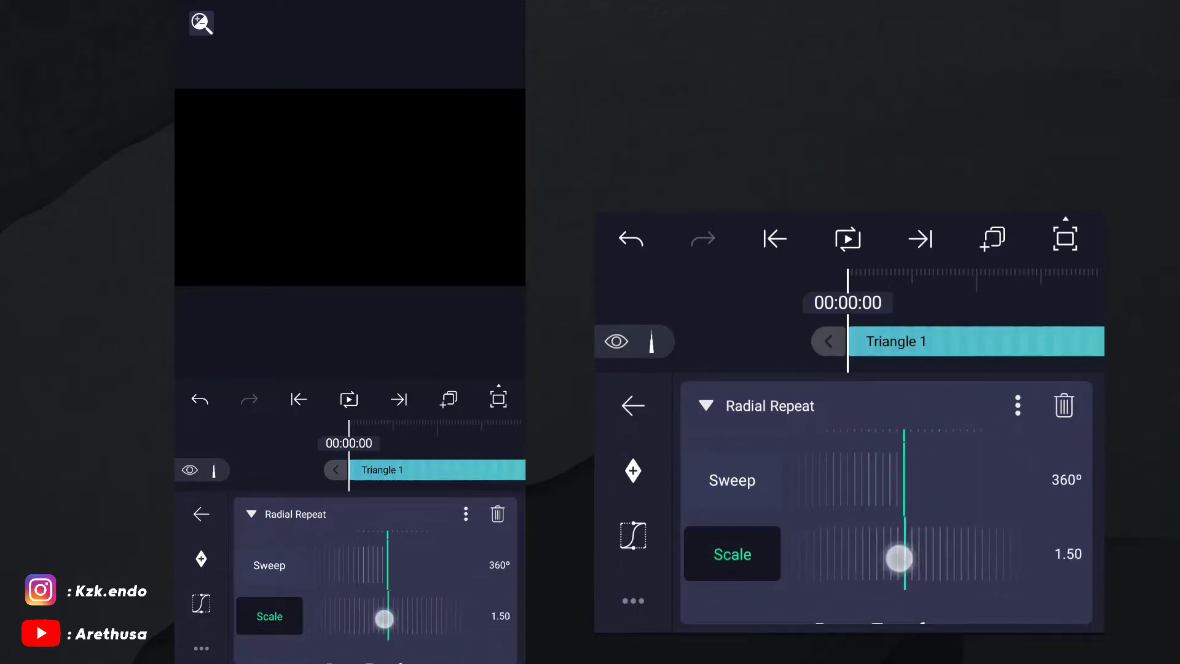
- Set the Radial Repeat scale up to 2.65 and the later scale down to 0.38 so spikes reach inward from the edges
left_click_drag(901, 558, 804, 579)
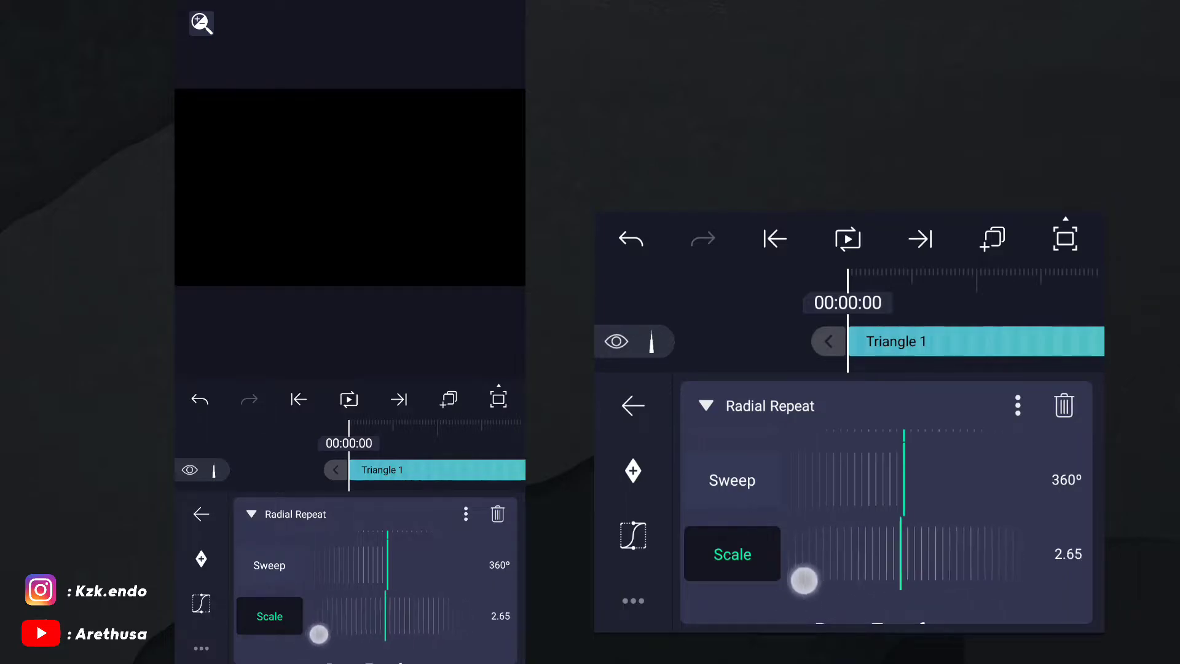
left_click_drag(803, 579, 719, 591)
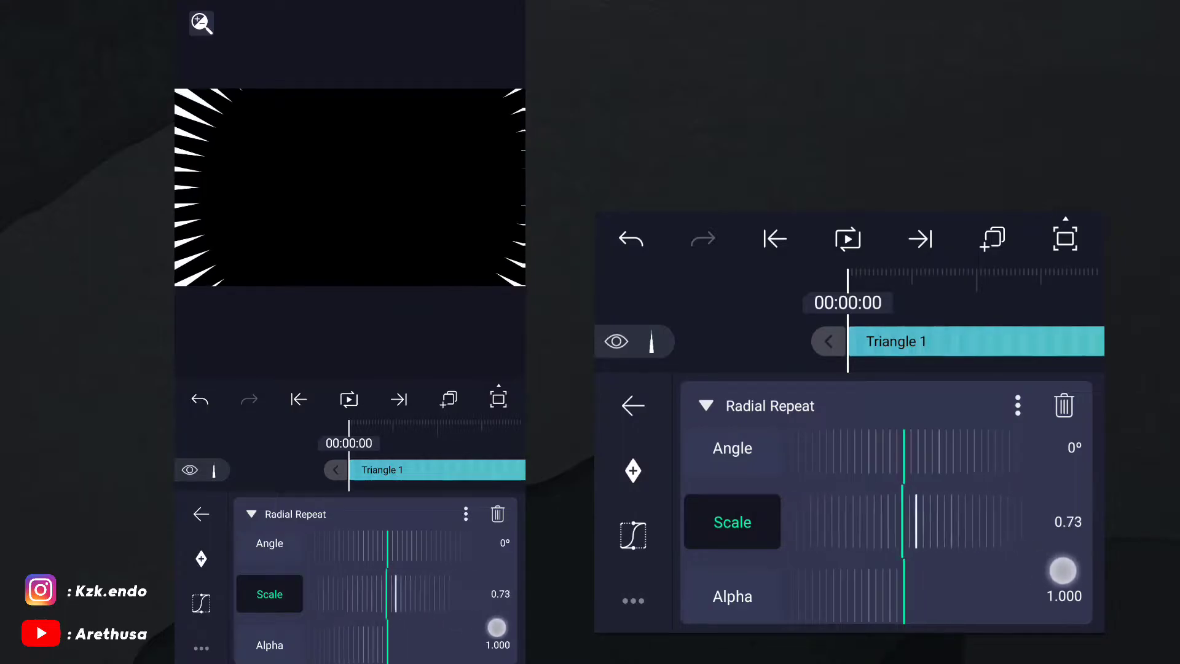
left_click_drag(1062, 569, 1012, 548)
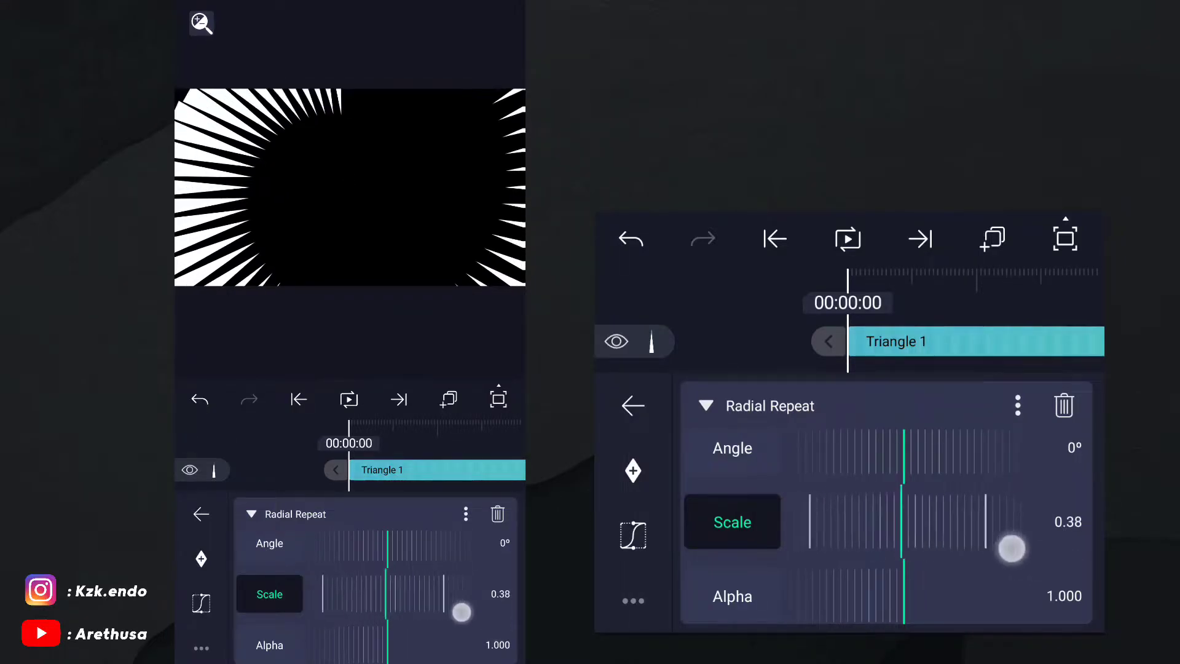
left_click_drag(1010, 549, 848, 523)
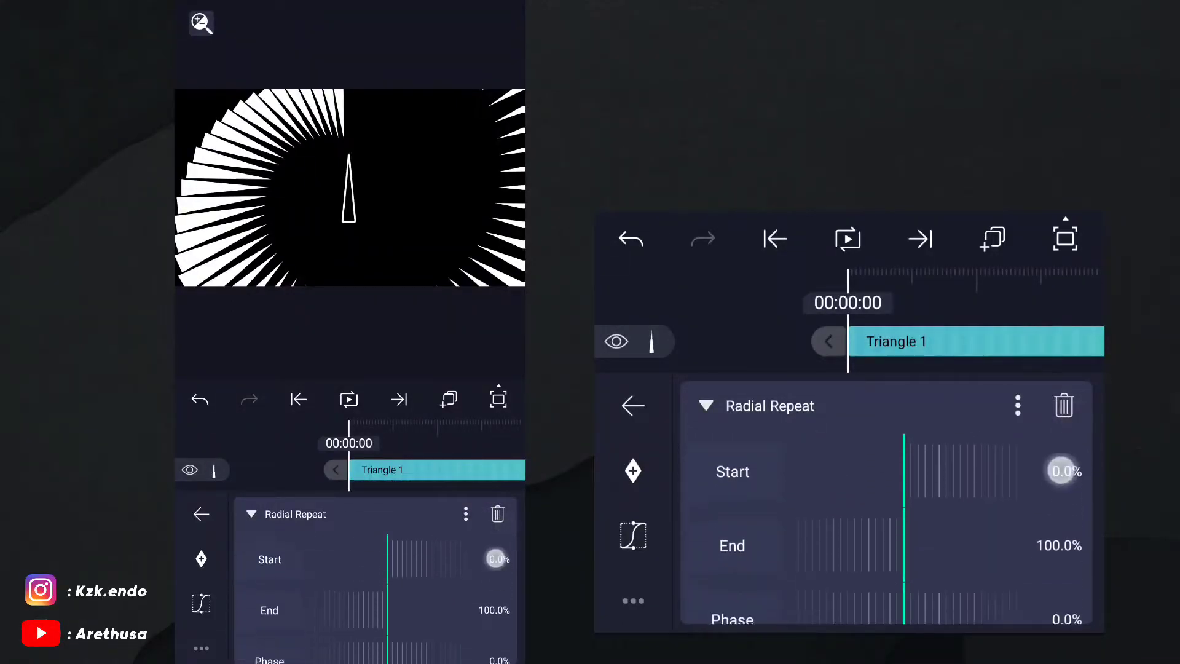
- Enter an exact Radial Repeat start value of 0.0%, keeping the end at 100%
left_click(631, 535)
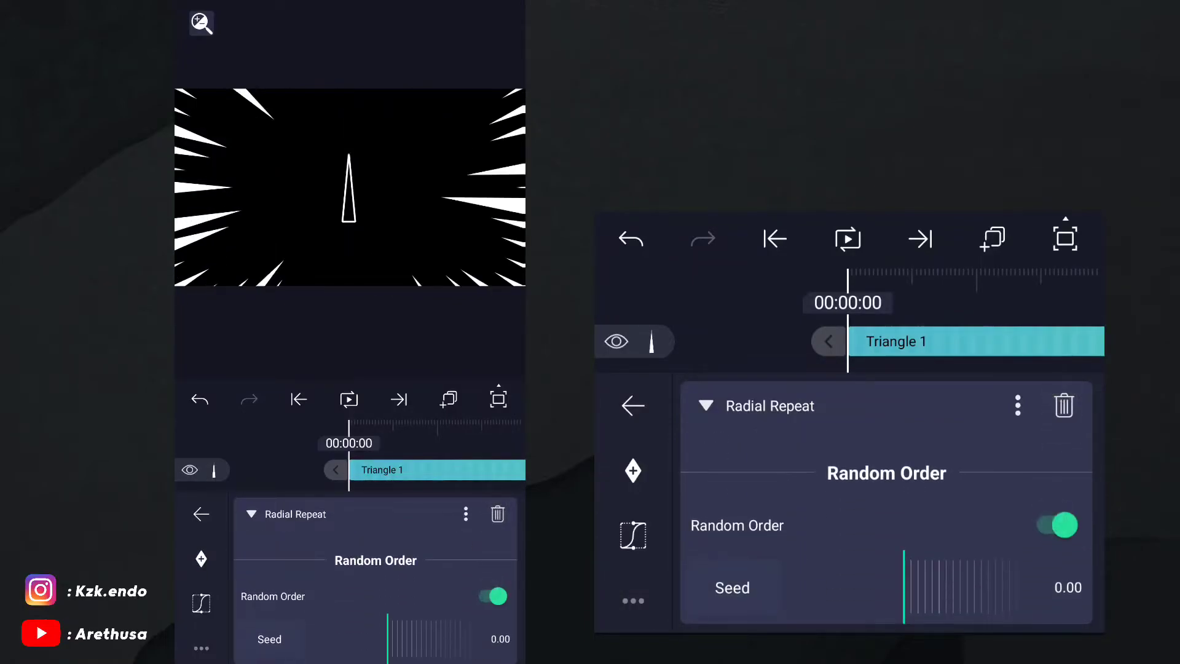
- Switch on Random Order with seed 0.00 so the edge rays scatter irregularly
left_click(727, 588)
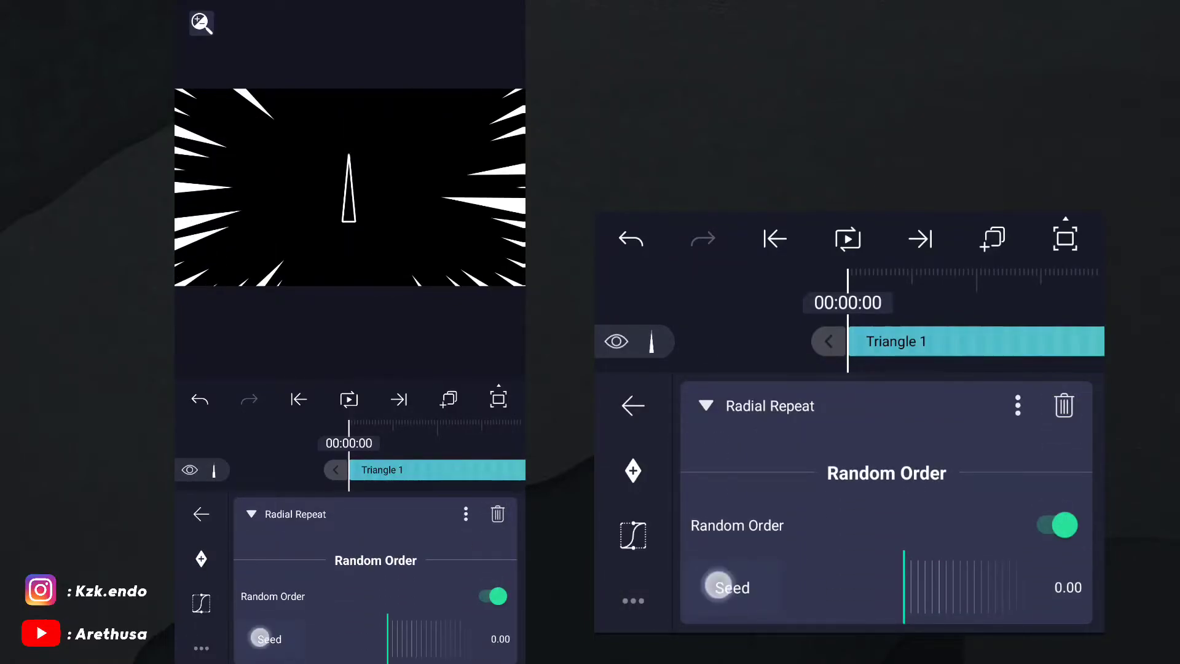
left_click(727, 588)
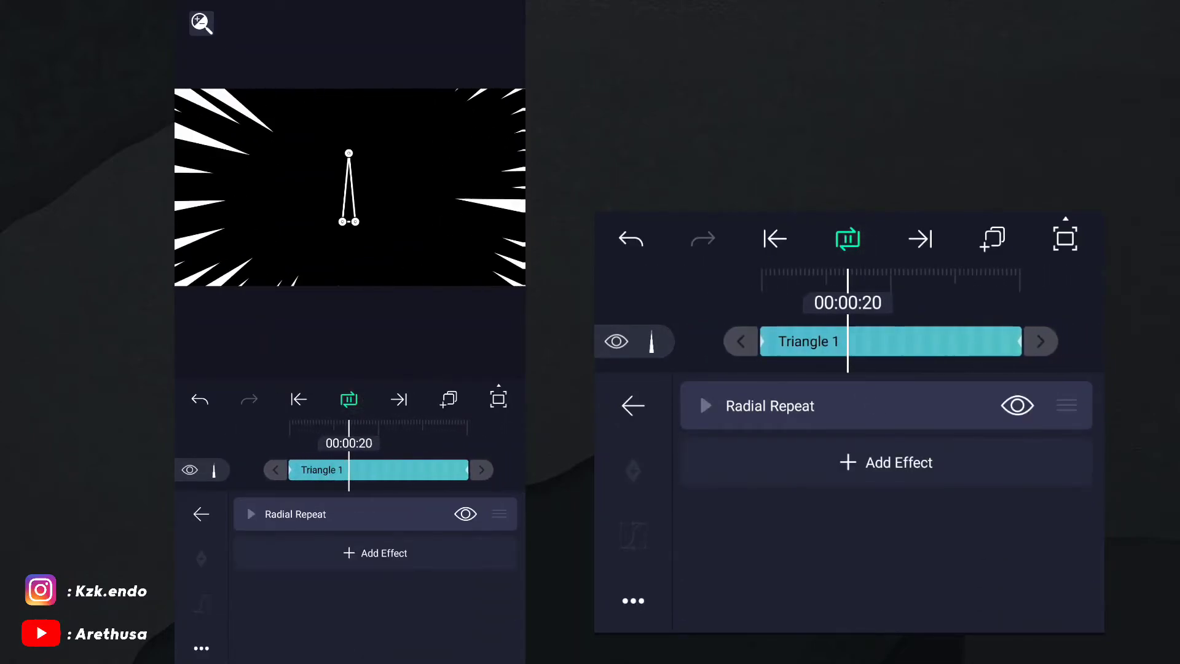
- Add a Time Quantization effect at 29 steps per second and preview the animated speed lines
left_click(375, 552)
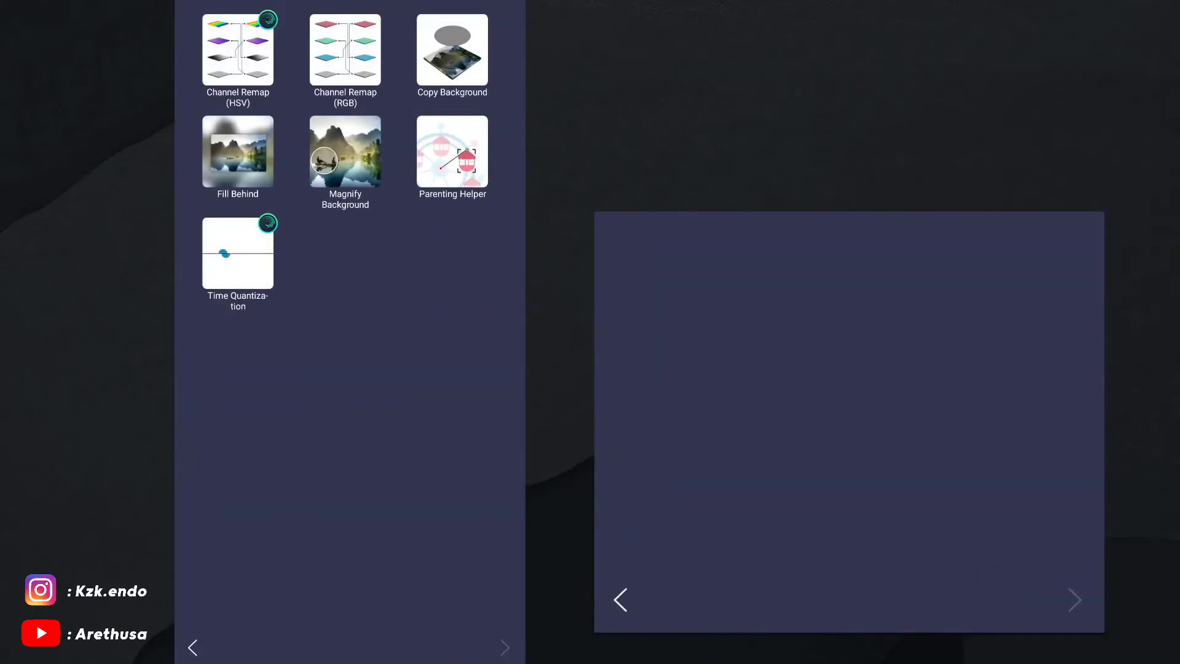
left_click(238, 252)
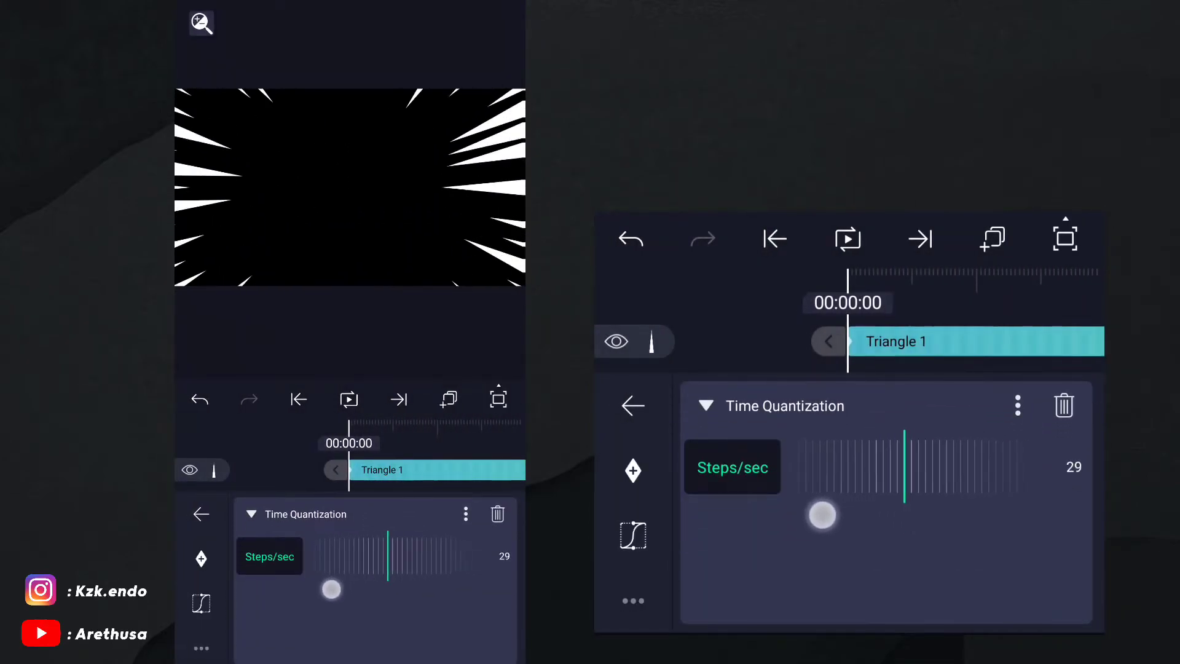
left_click_drag(821, 515, 805, 515)
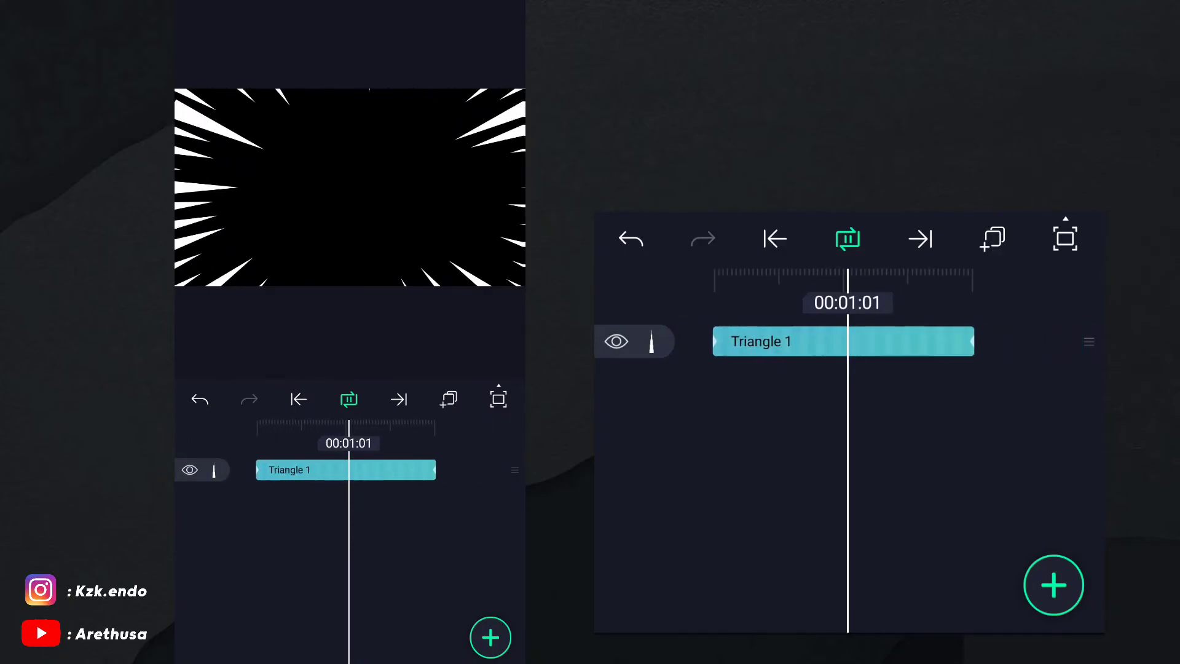
left_click(847, 238)
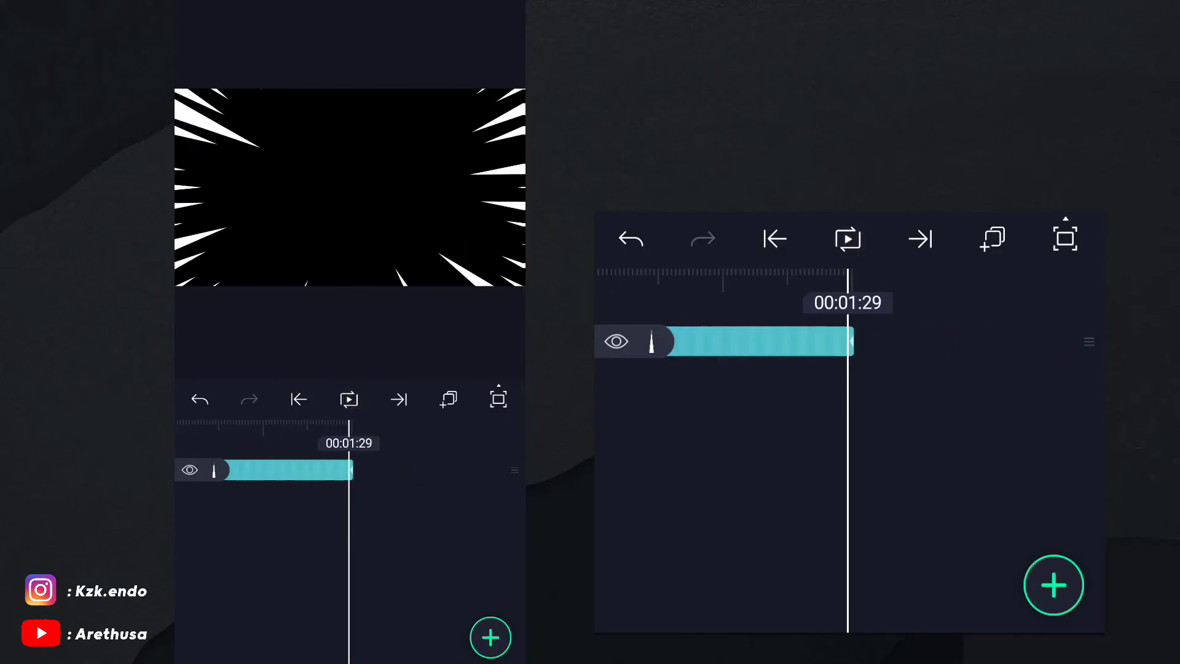